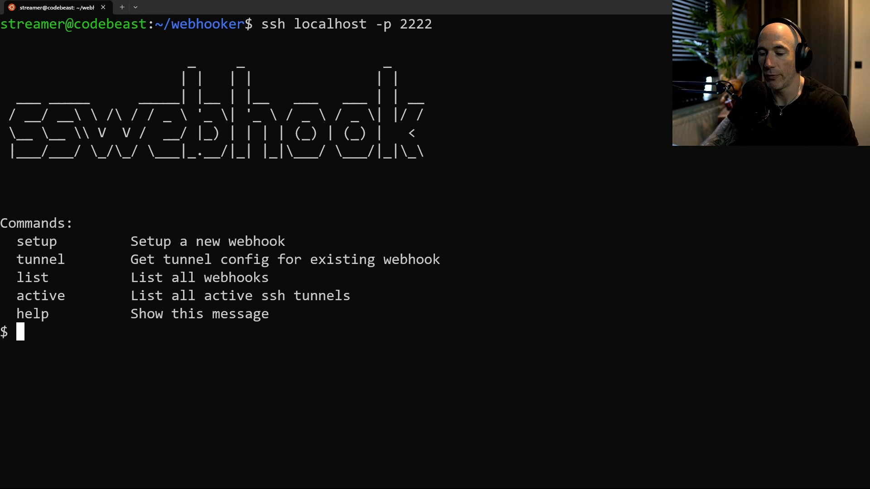
text(http:)
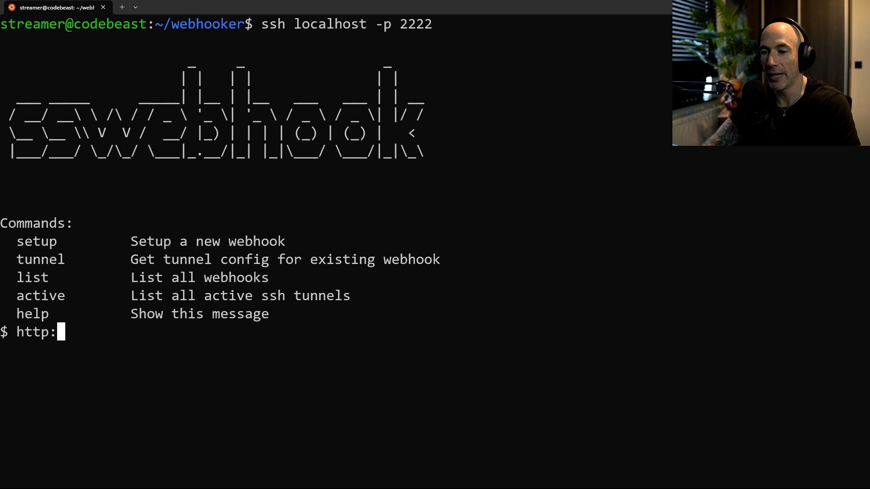
text(//localhost:30)
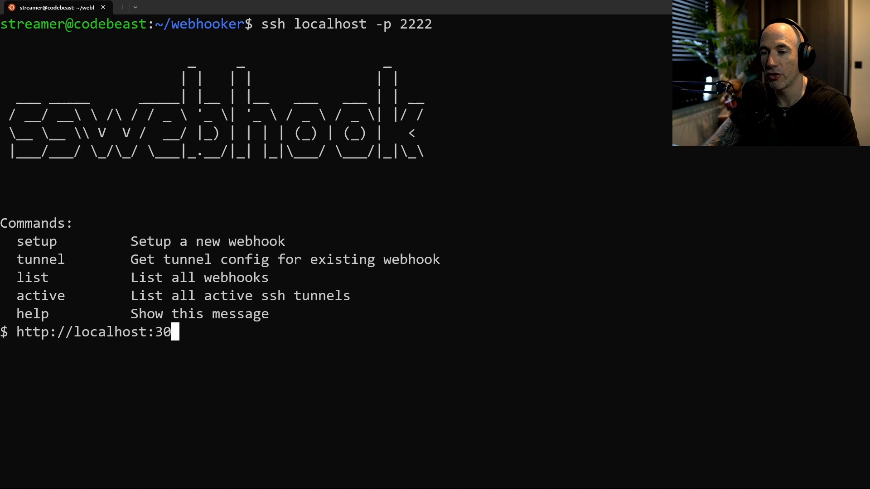
text(0/)
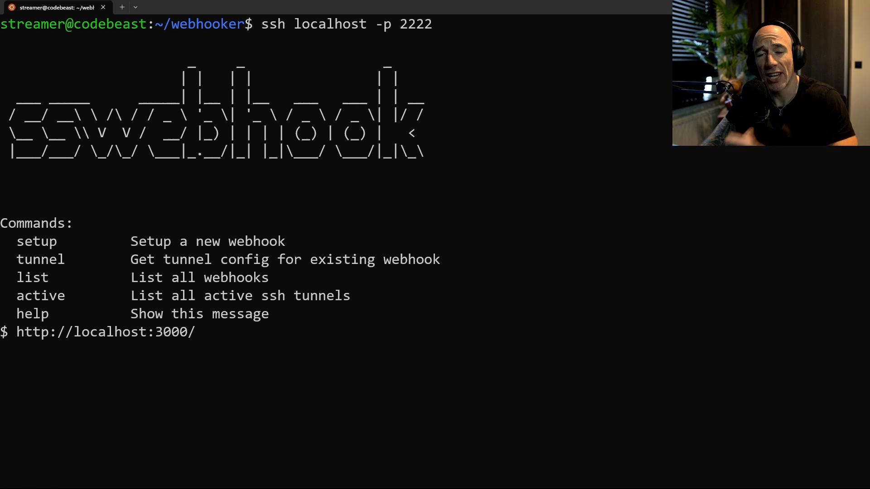
text(paym)
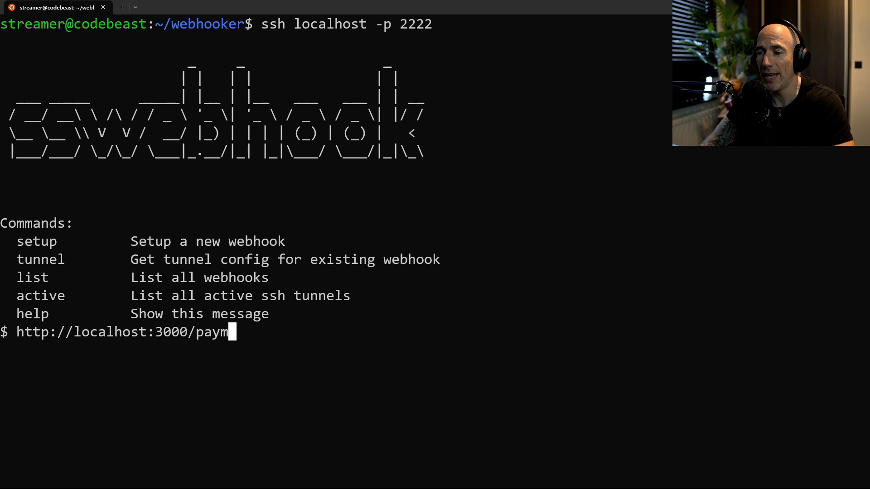
text(ent/webhook)
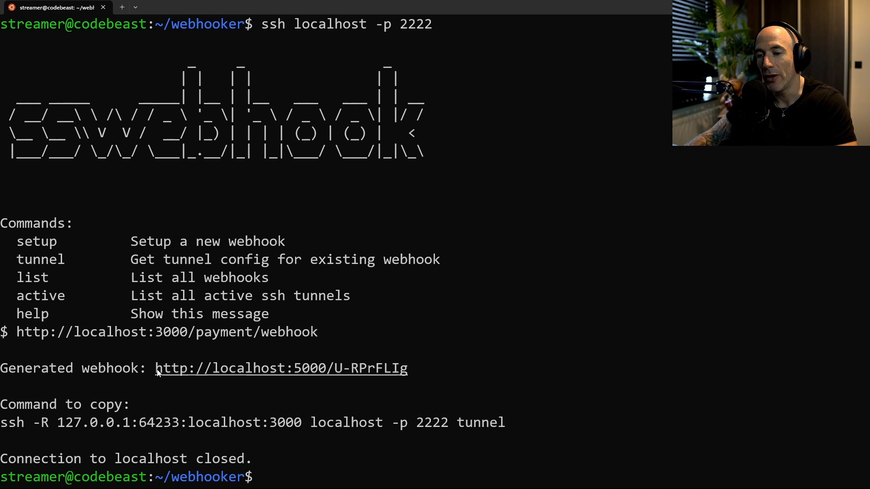
Step: Run ssh -R 127.0.0.1:64233:localhost:3000 localhost -p 2222 tunnel to start forwarding to port 3000
double_click(169, 368)
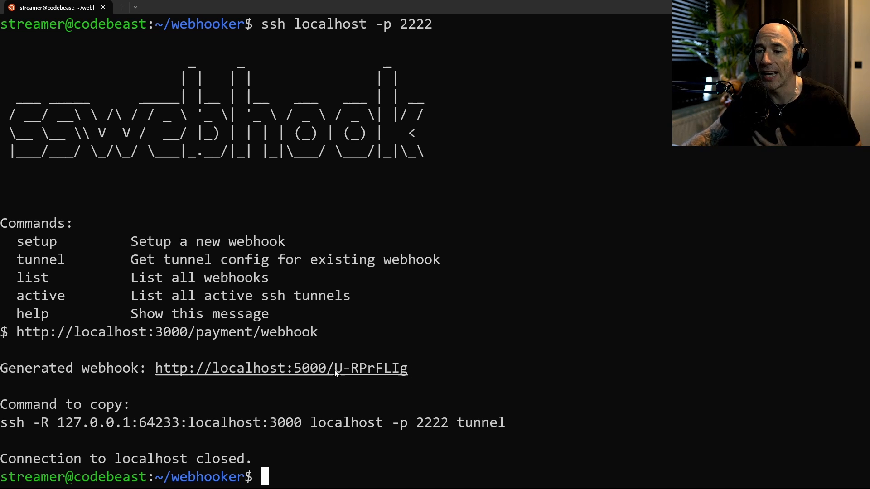
mouse_move(20, 415)
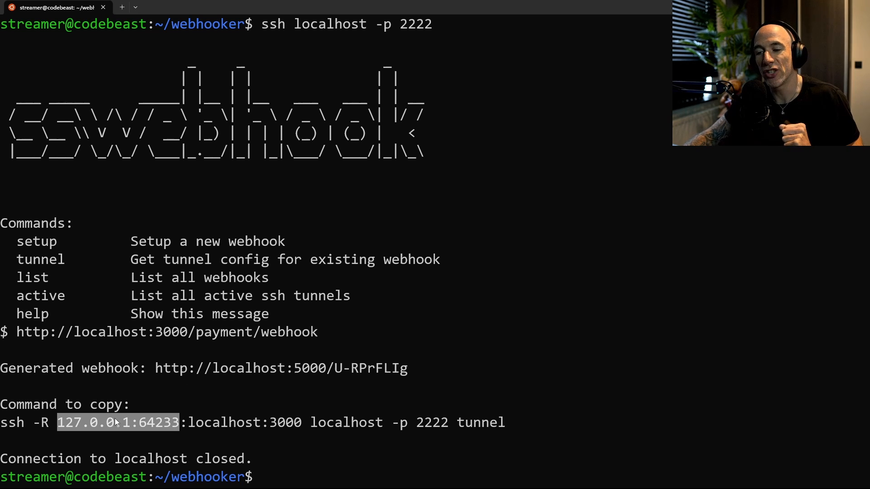
drag(188, 422, 283, 422)
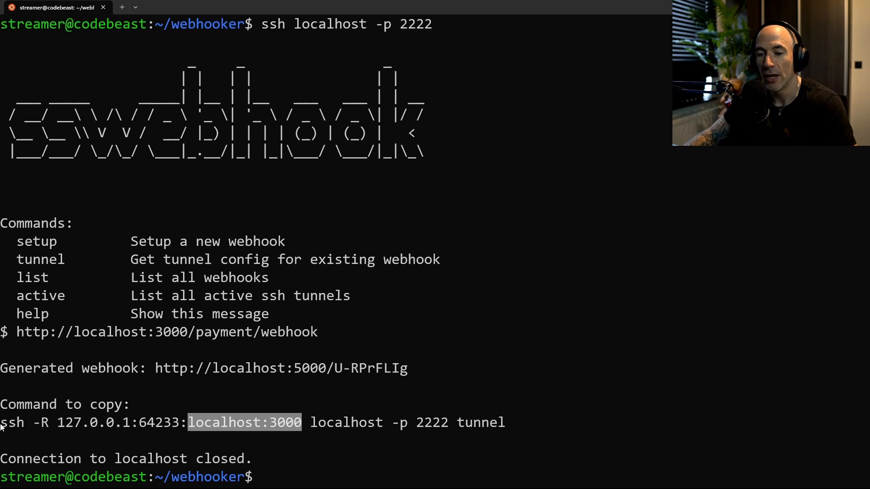
text(ssh -R 127.0.0.1:64233:localhost:3000 localhost -p 2222 tunnel)
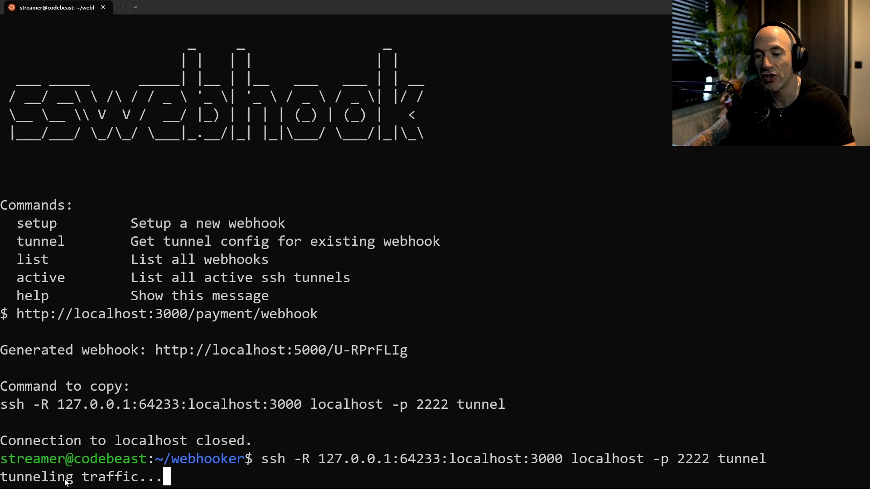
mouse_move(297, 276)
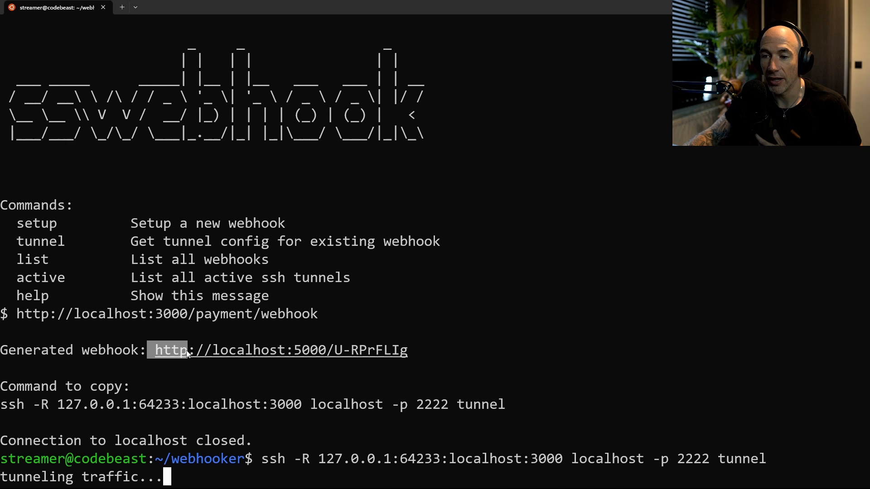
drag(155, 350, 405, 349)
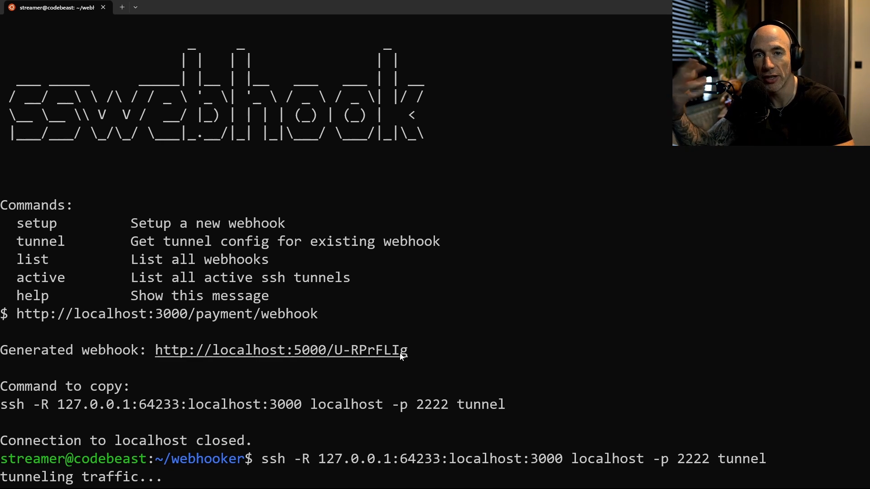
key(alt+tab)
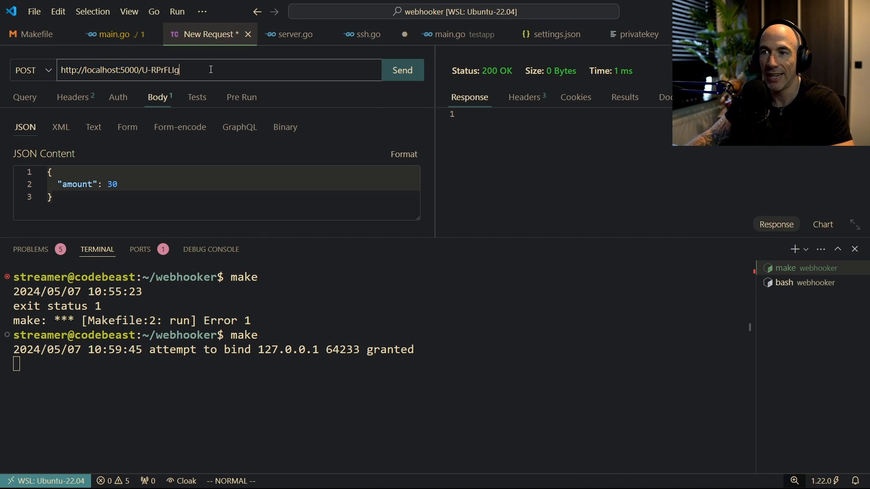
Step: Start the local test app in a spare bash terminal with go run testapp/main.go
key(alt+tab)
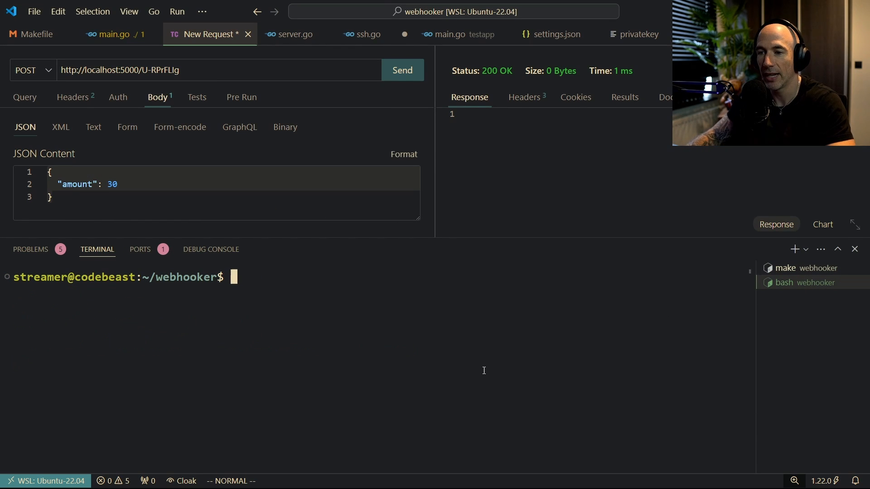
text(go run testapp/main.go)
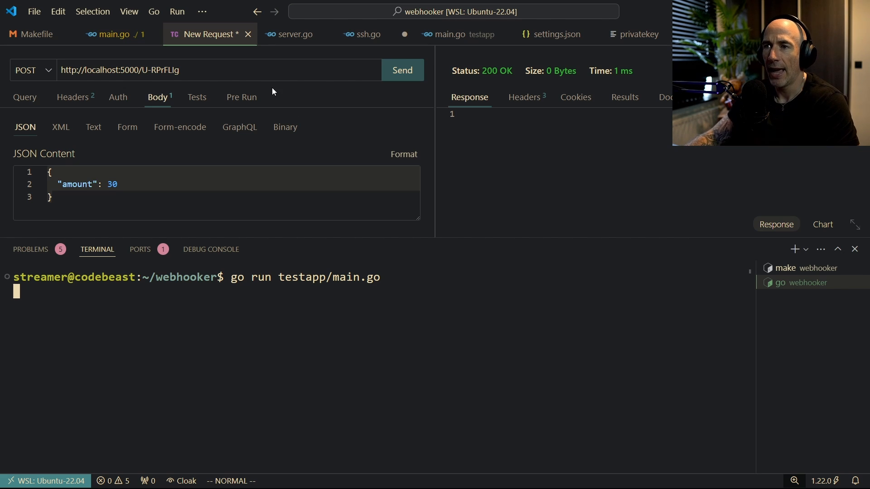
mouse_move(190, 97)
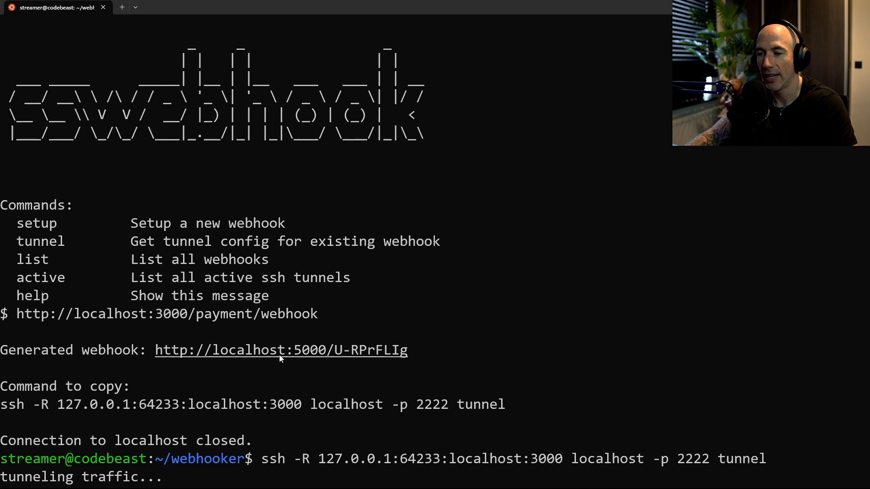
mouse_move(366, 354)
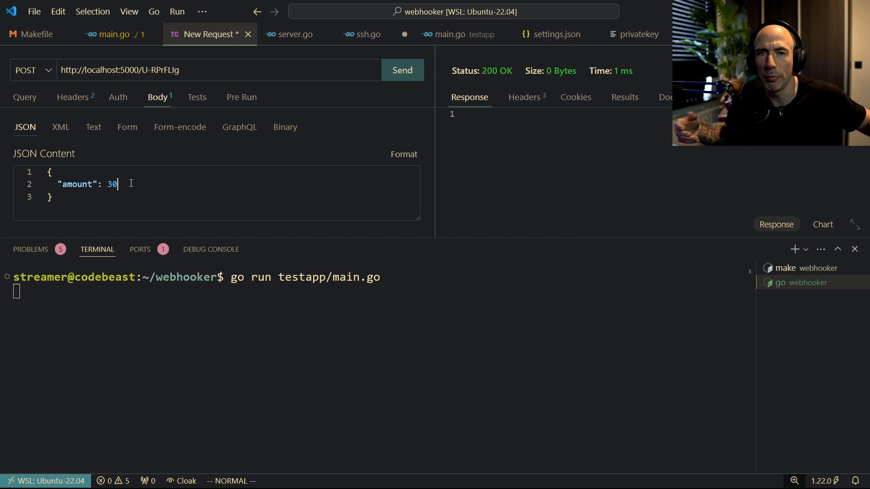
mouse_move(435, 140)
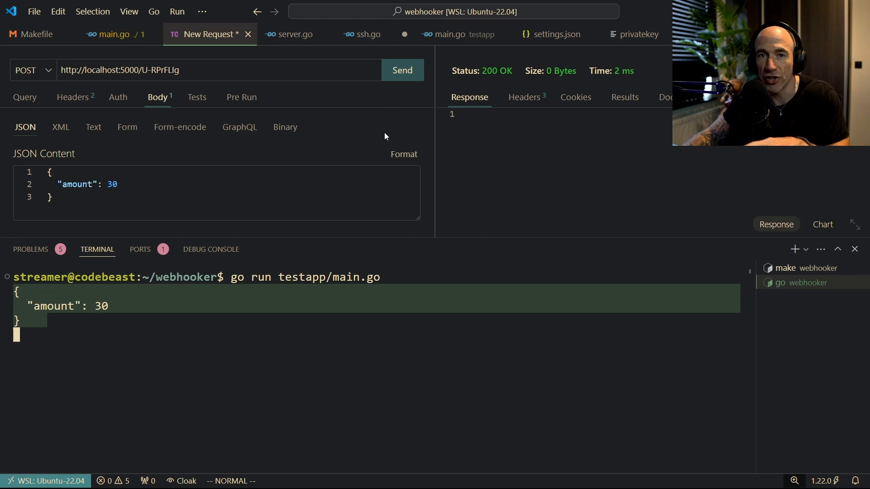
mouse_move(363, 169)
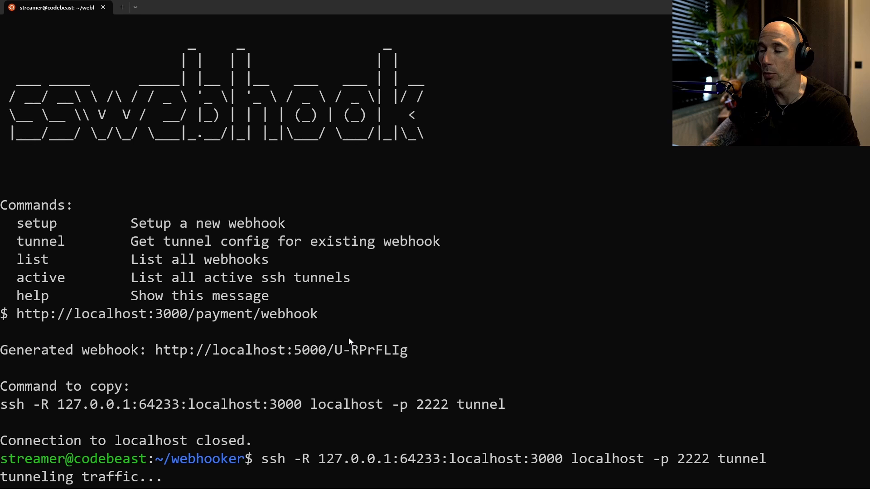
mouse_move(580, 205)
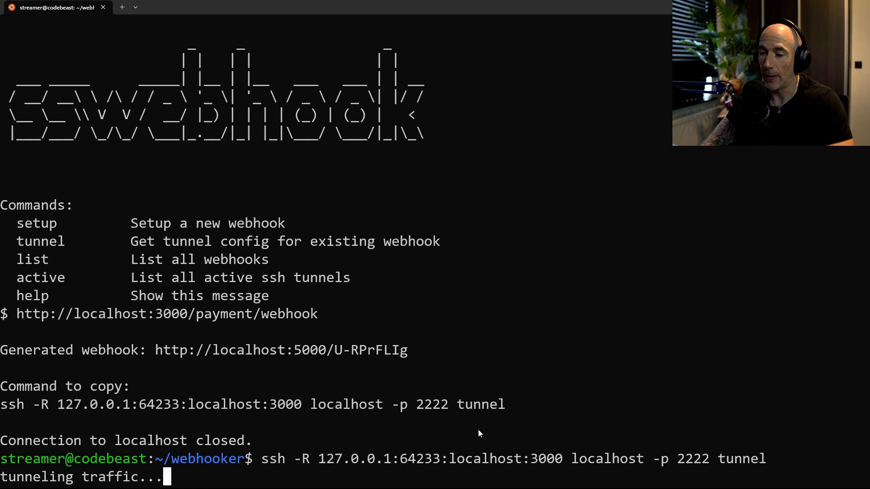
mouse_move(303, 469)
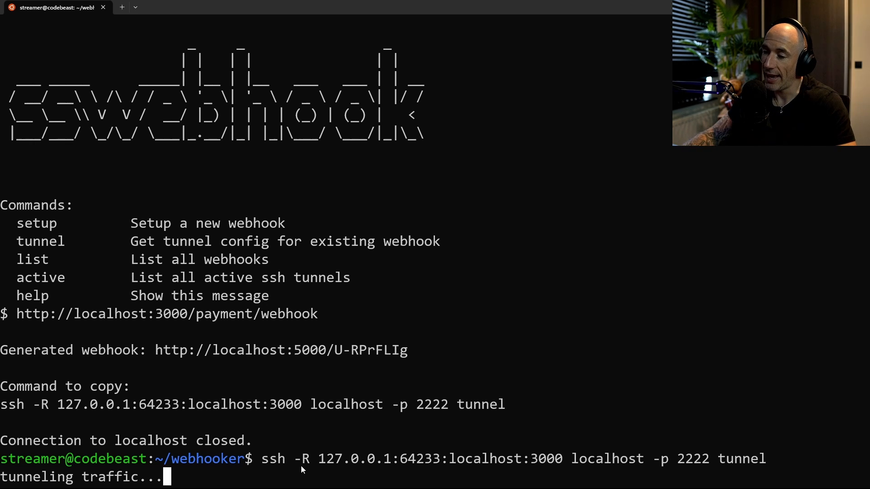
drag(318, 458, 431, 459)
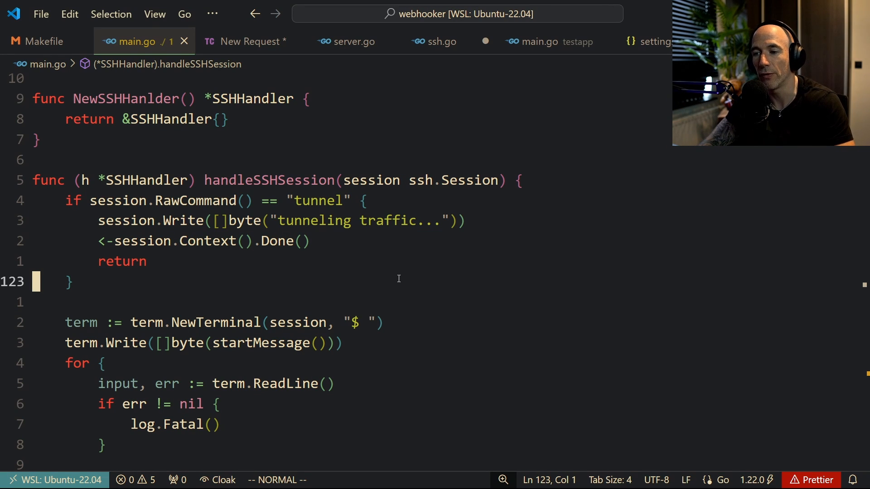
mouse_move(260, 343)
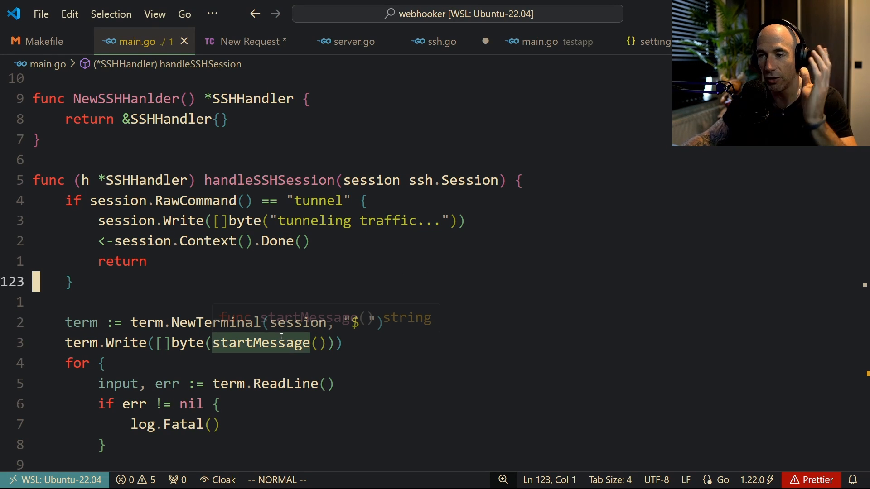
Step: Scroll main.go past handleSSHSession down to the handleWebhook HTTP handler
scroll(down, 3)
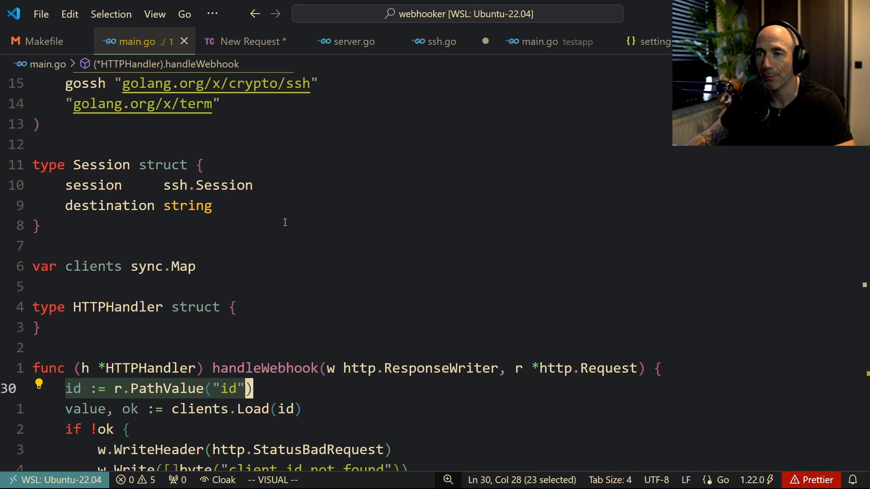
Step: Scroll handleWebhook to the http.NewRequest and io.Copy lines that forward the request and return the response
scroll(down, 3)
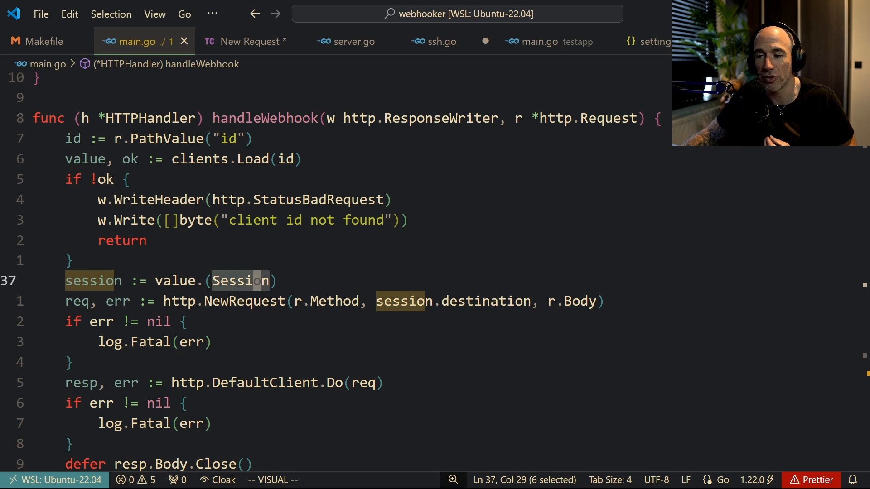
key(shift+right)
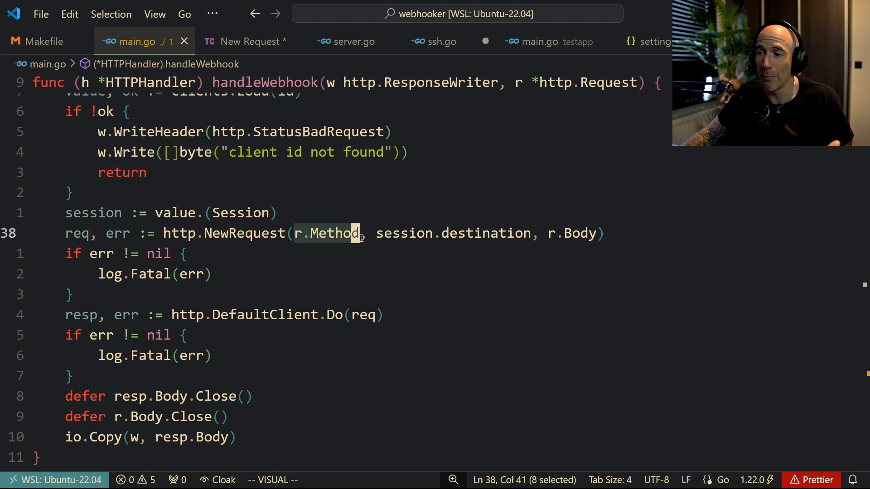
mouse_move(333, 233)
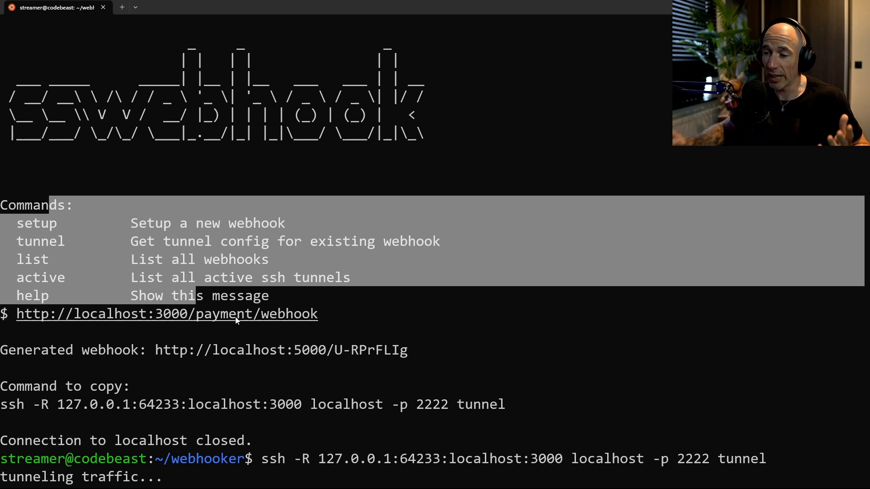
mouse_move(264, 462)
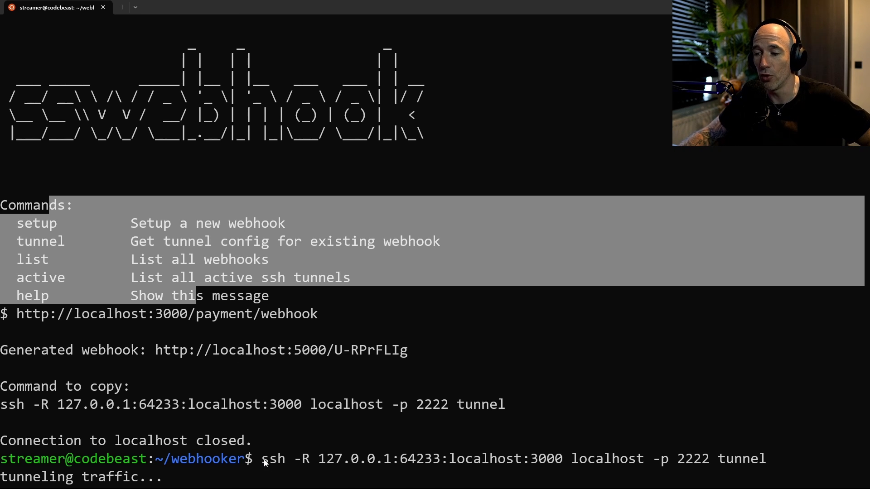
drag(262, 458, 568, 458)
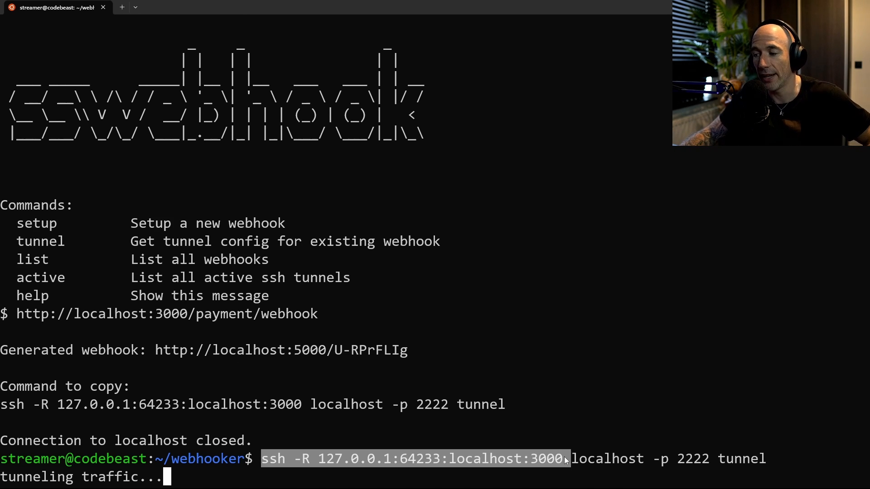